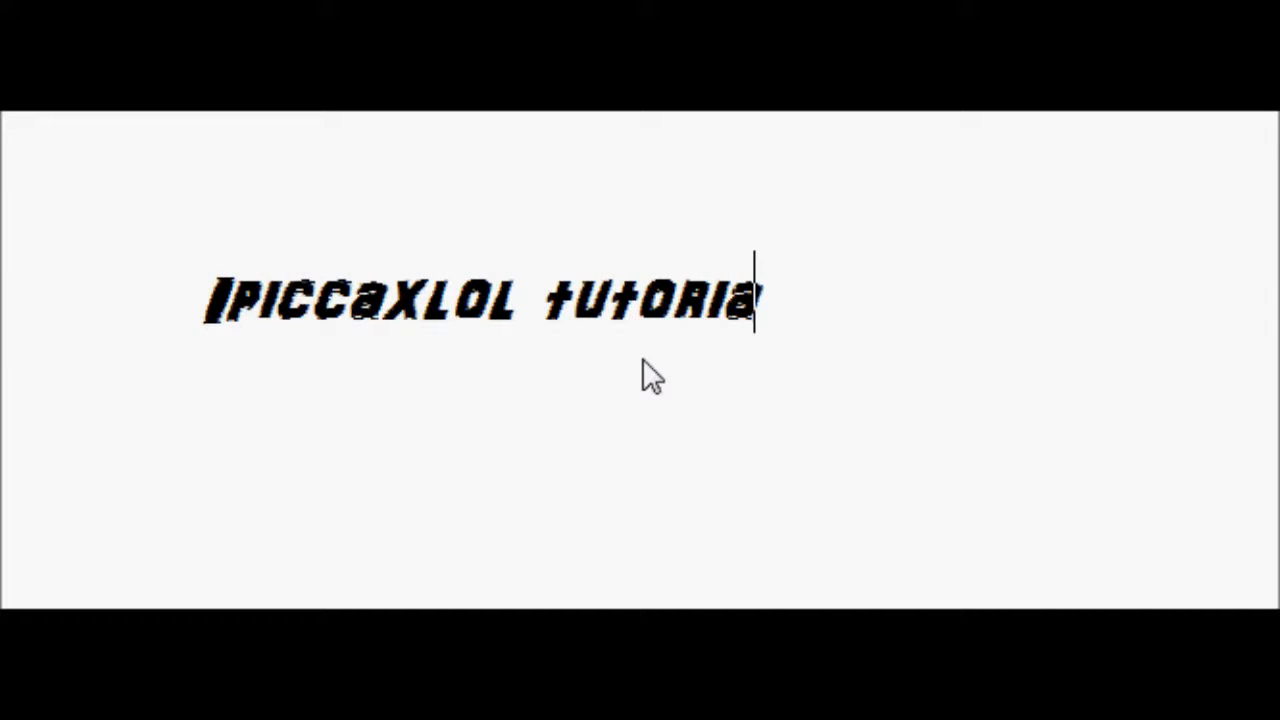
Launch Internet Explorer from the desktop and bring up the google.com home page
text(ls)
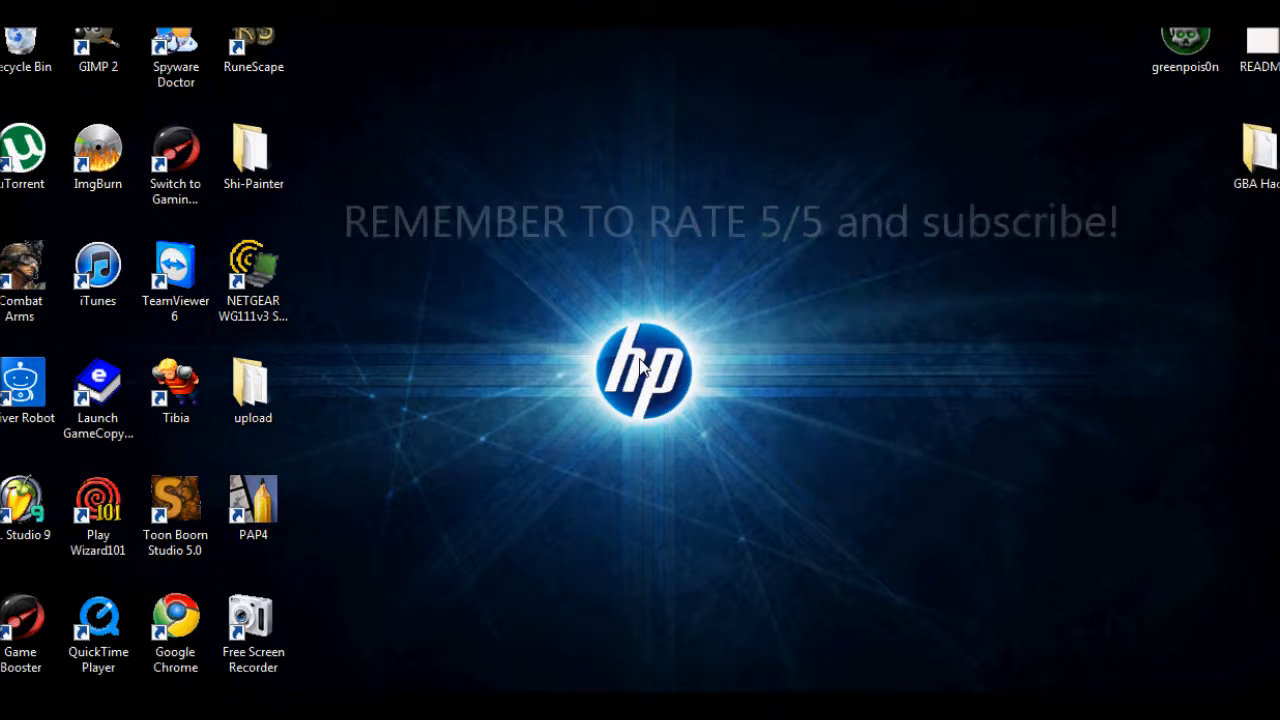
mouse_move(640, 111)
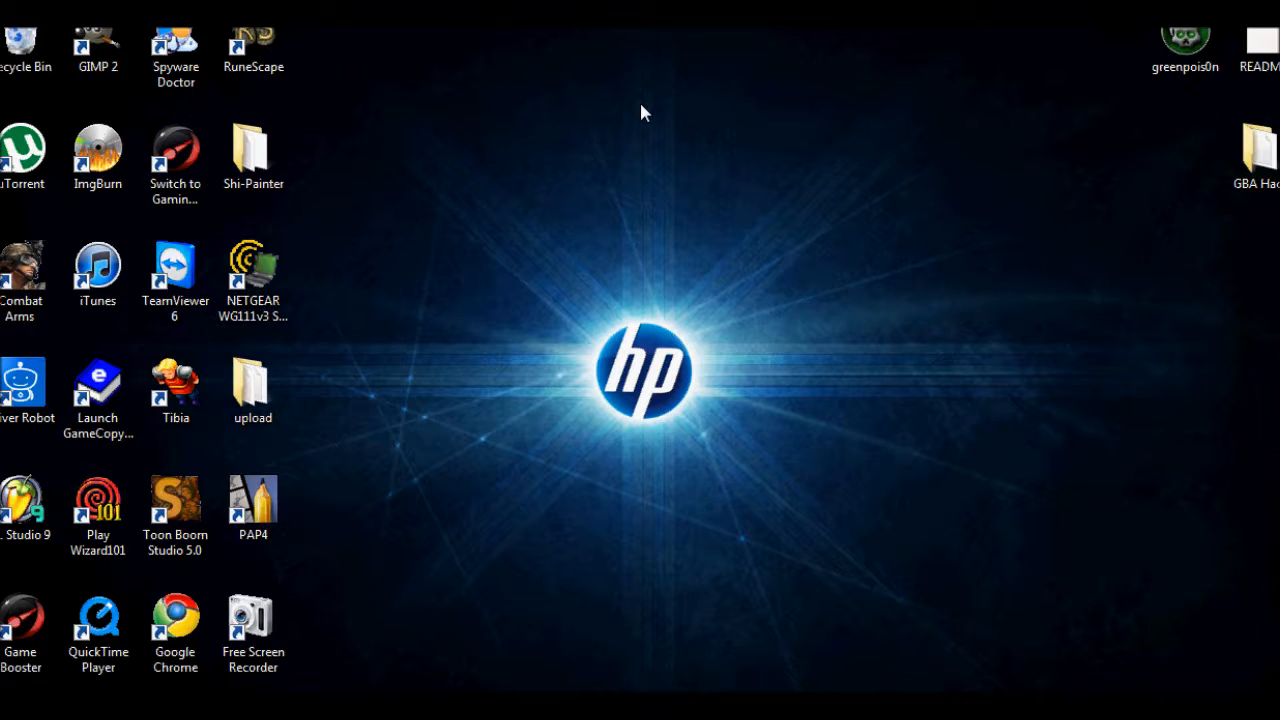
mouse_move(644, 122)
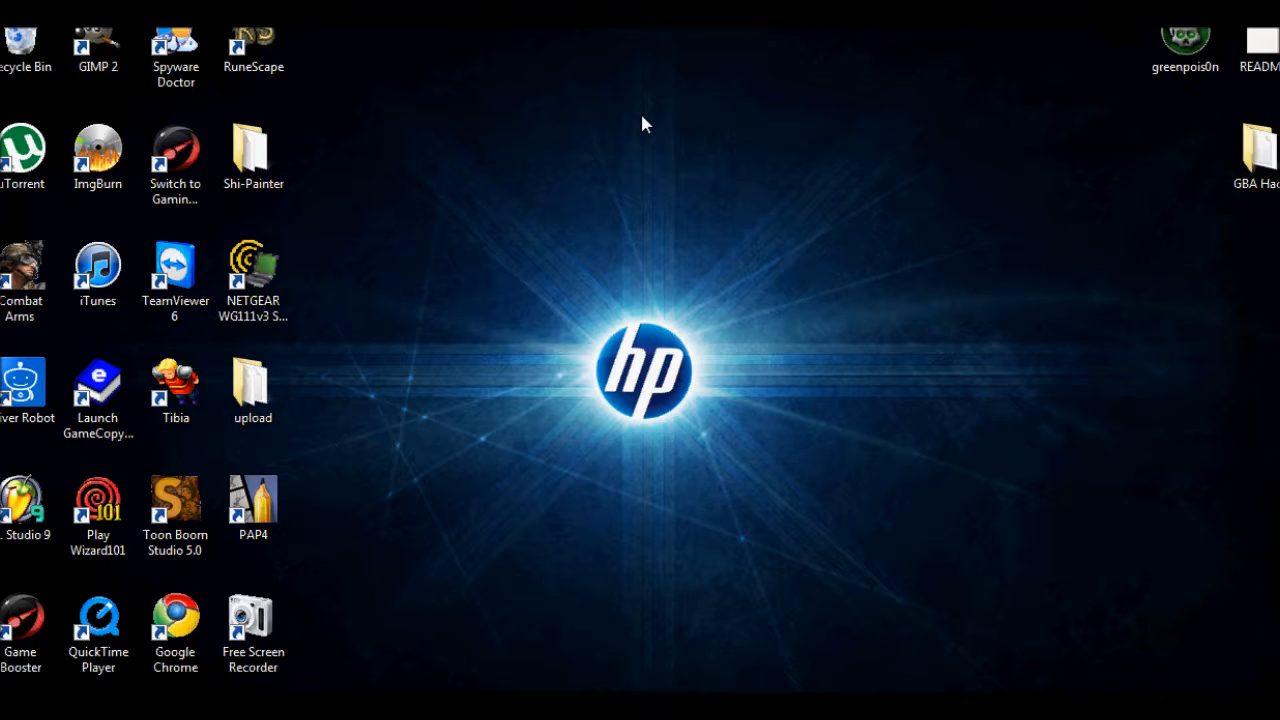
mouse_move(630, 140)
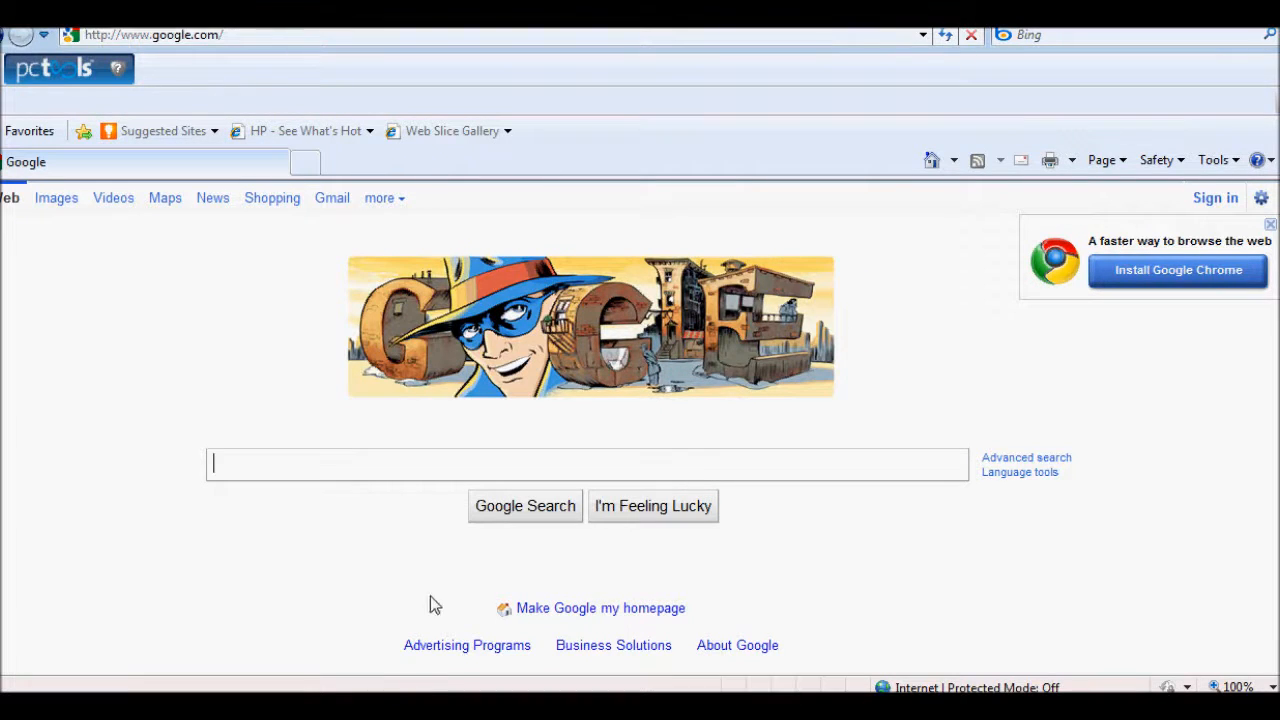
mouse_move(380, 466)
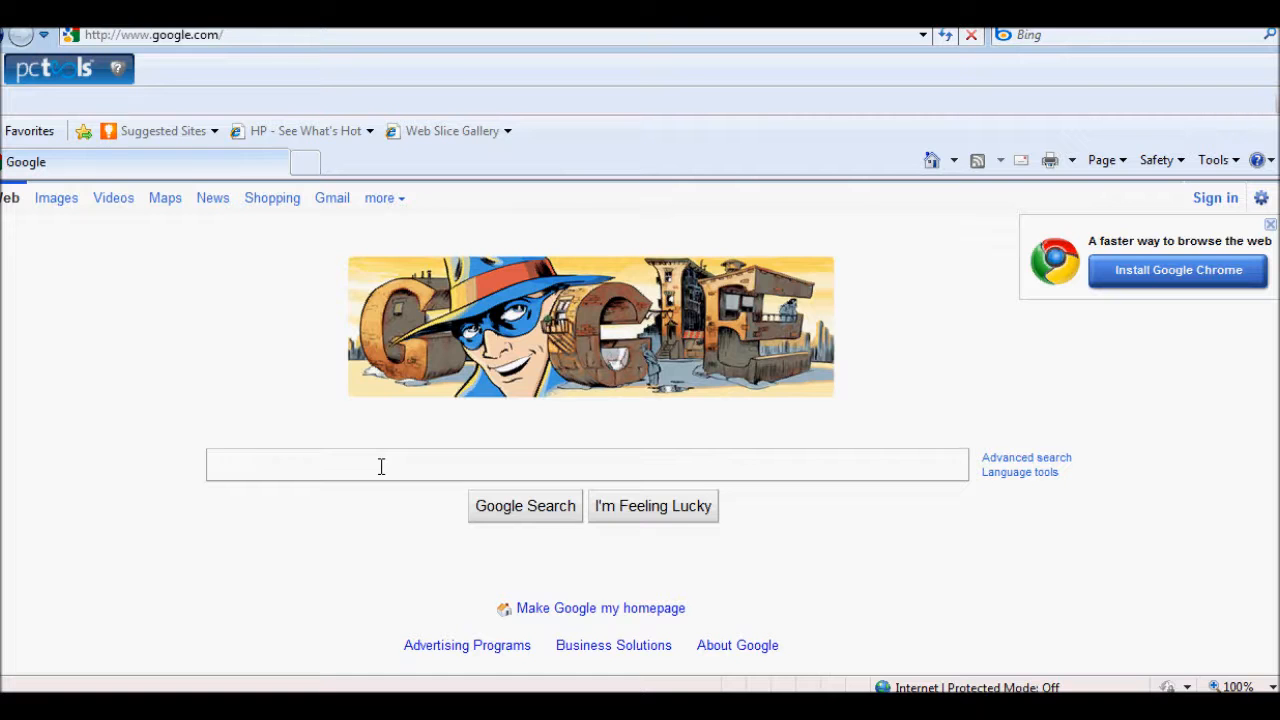
Search Google for 'greenpoison' and open the official GreenPois0n site result
text(greenpoison)
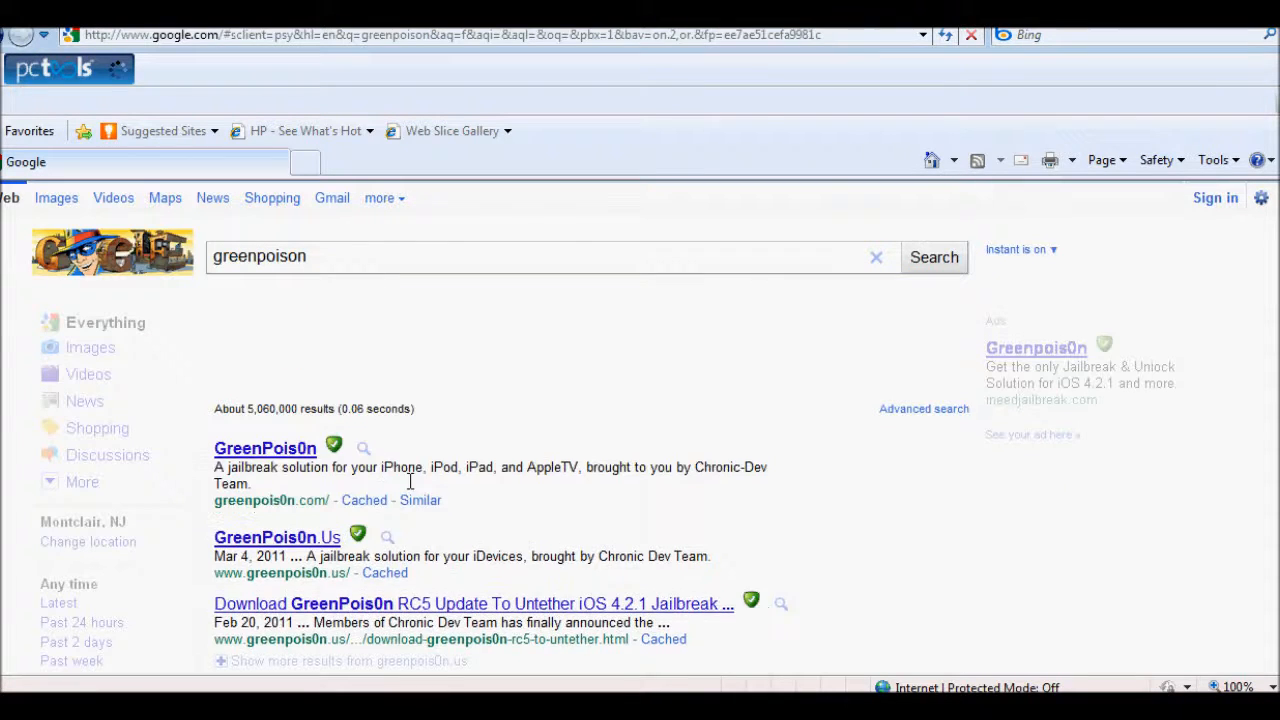
click(933, 257)
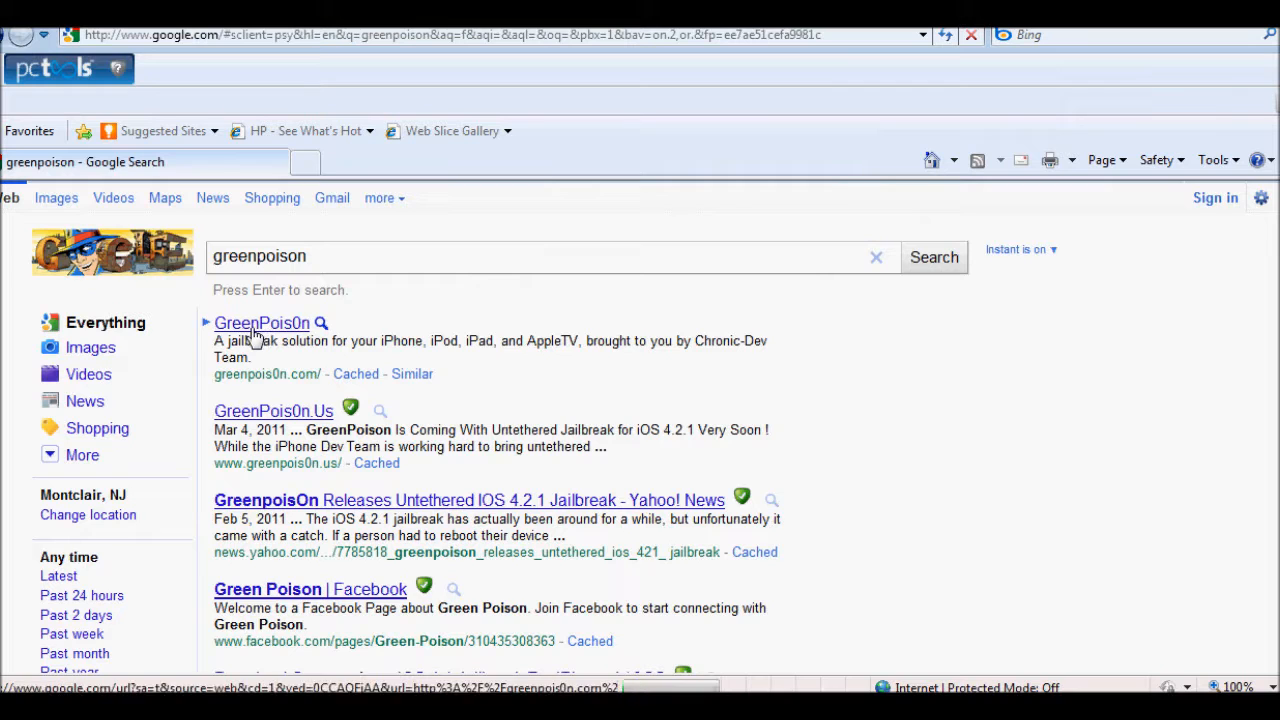
click(261, 322)
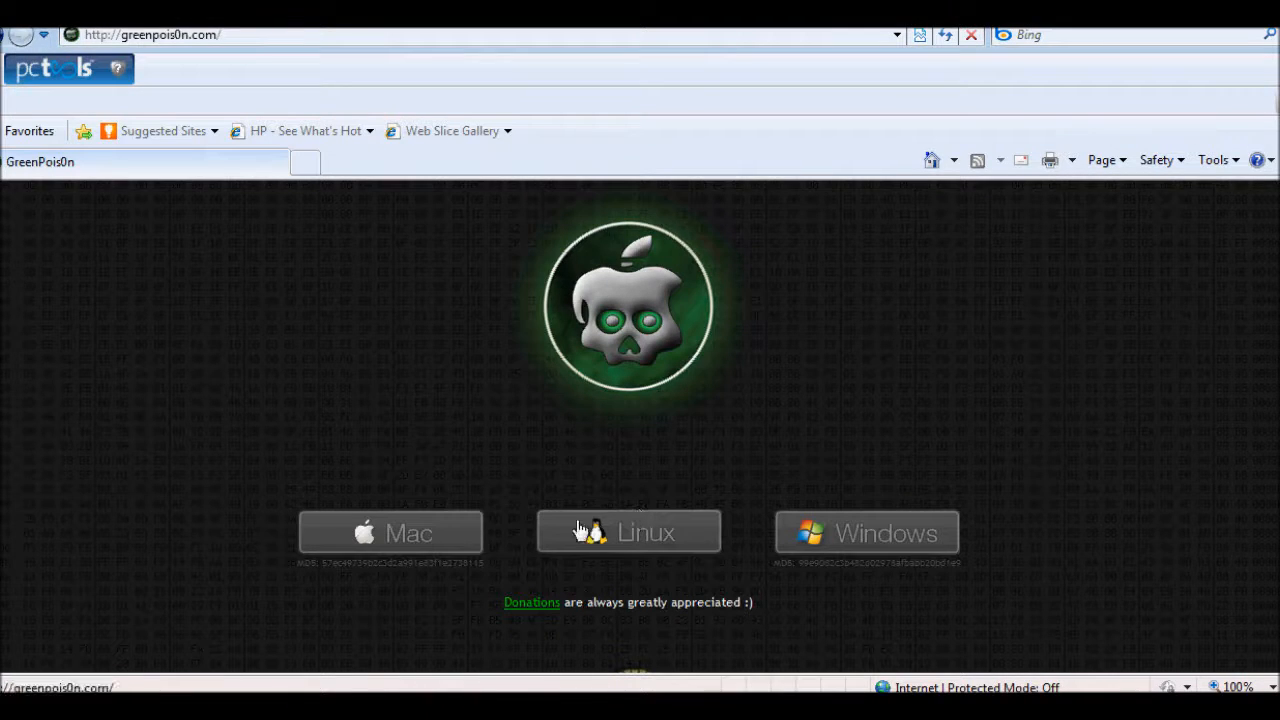
mouse_move(940, 502)
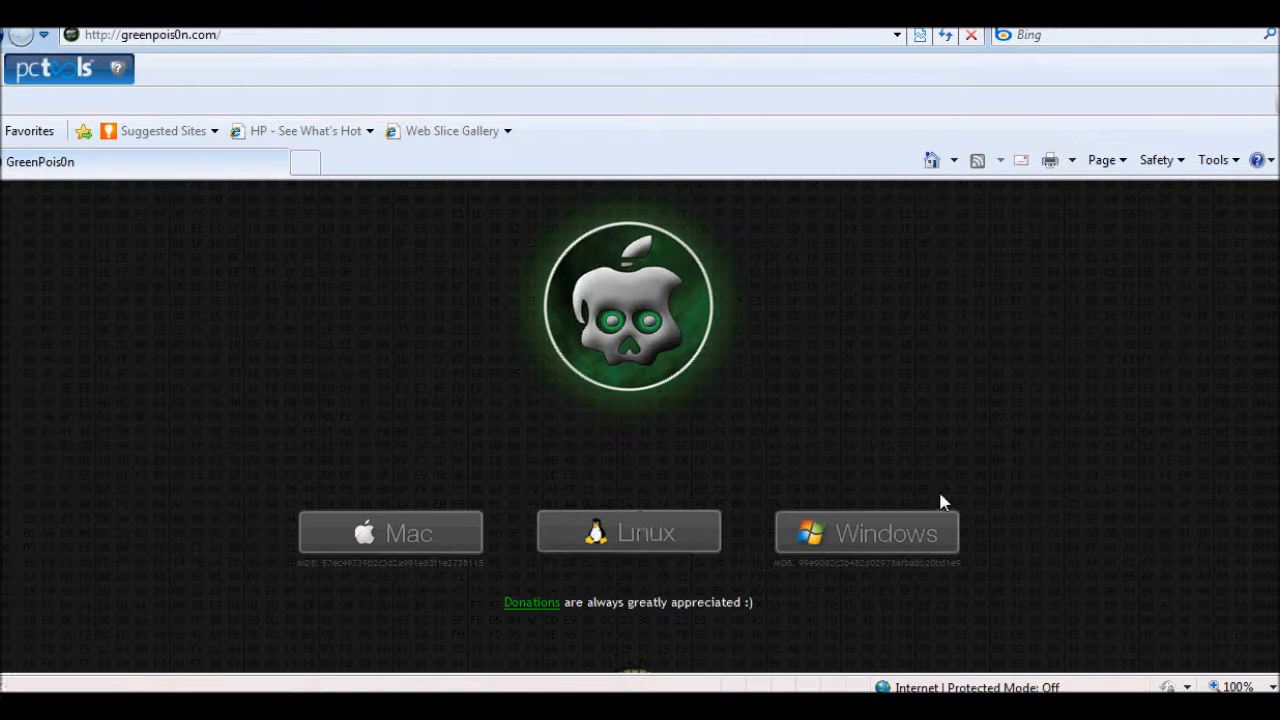
mouse_move(866, 532)
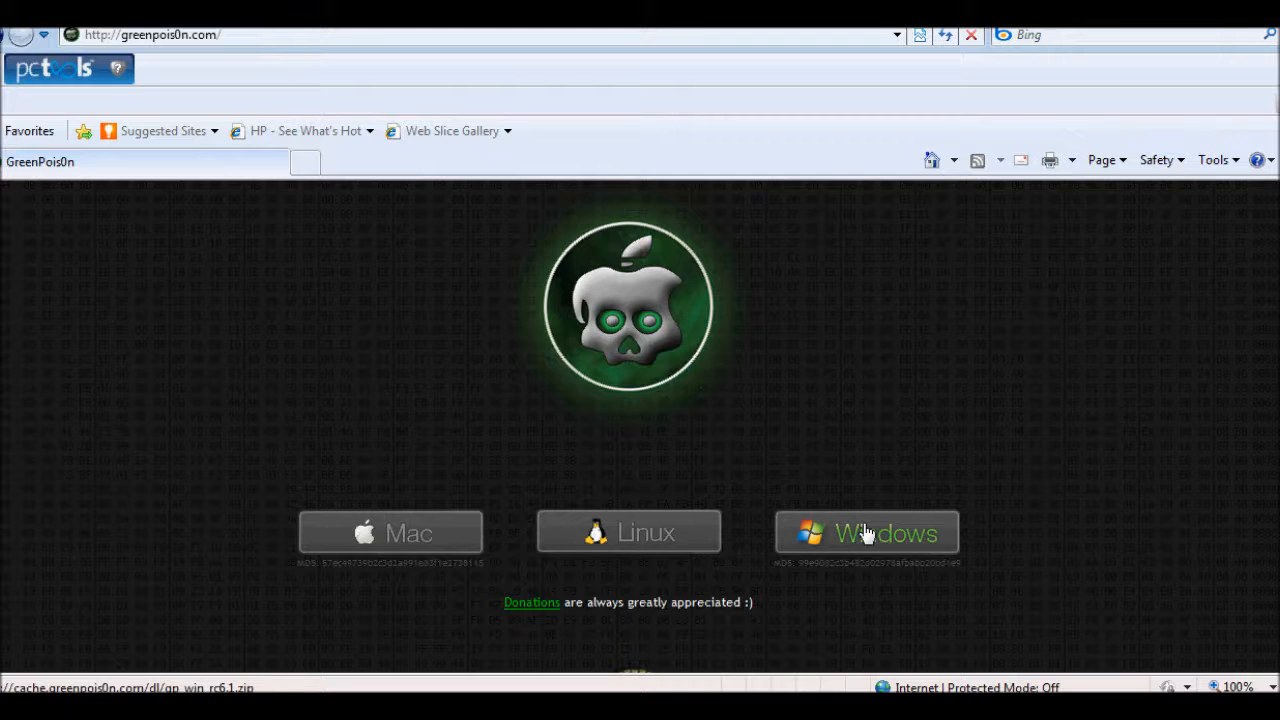
Download the Windows package gp_win_rc6.1.zip, choosing Open in File Download
click(866, 532)
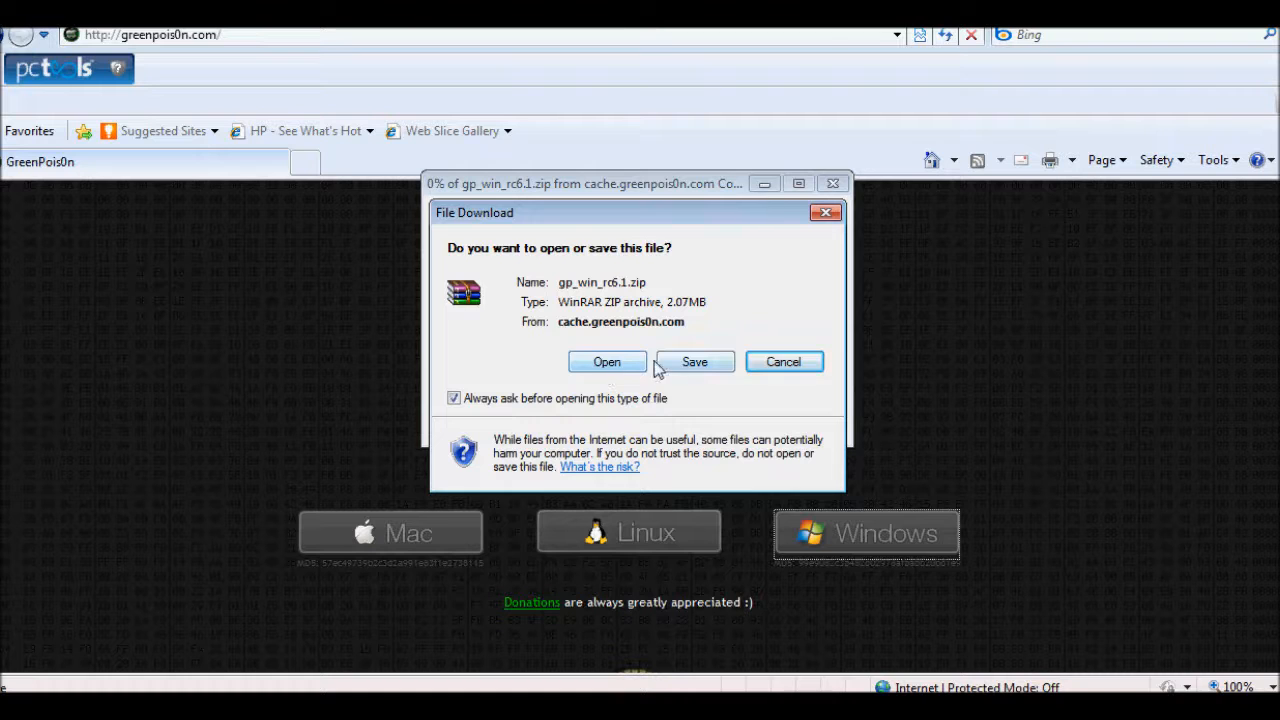
click(694, 361)
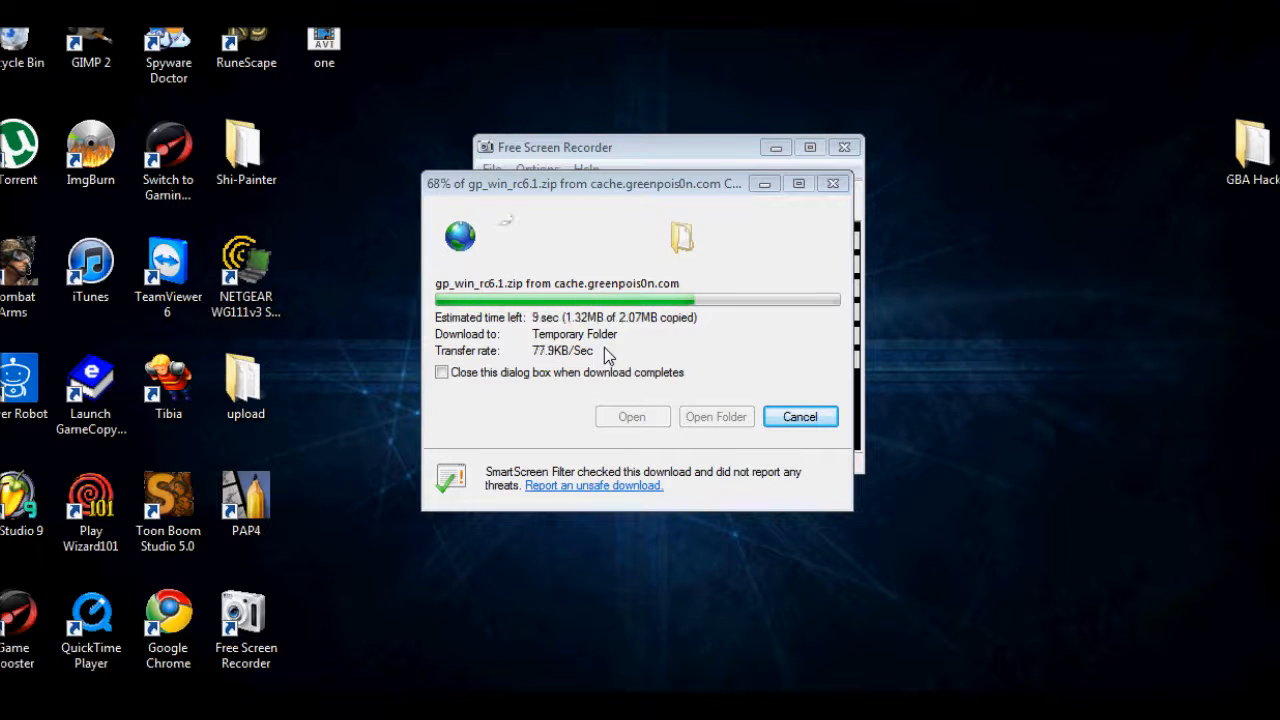
mouse_move(997, 357)
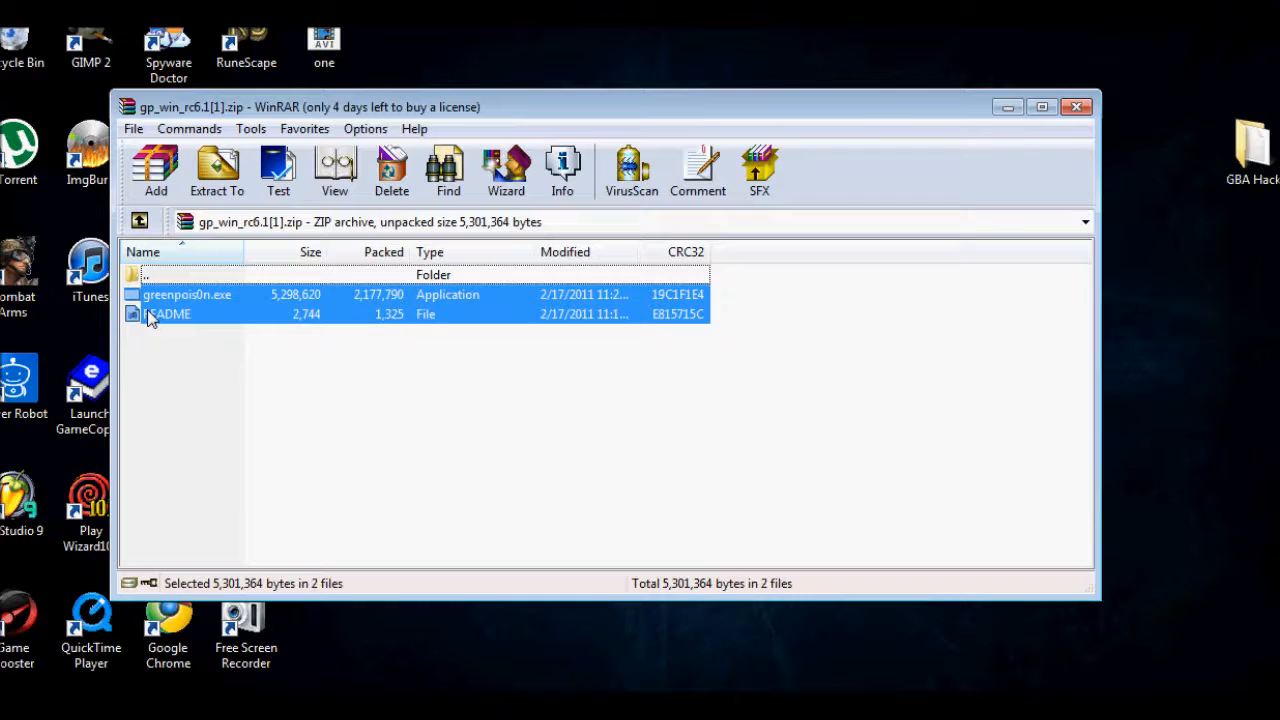
mouse_move(955, 334)
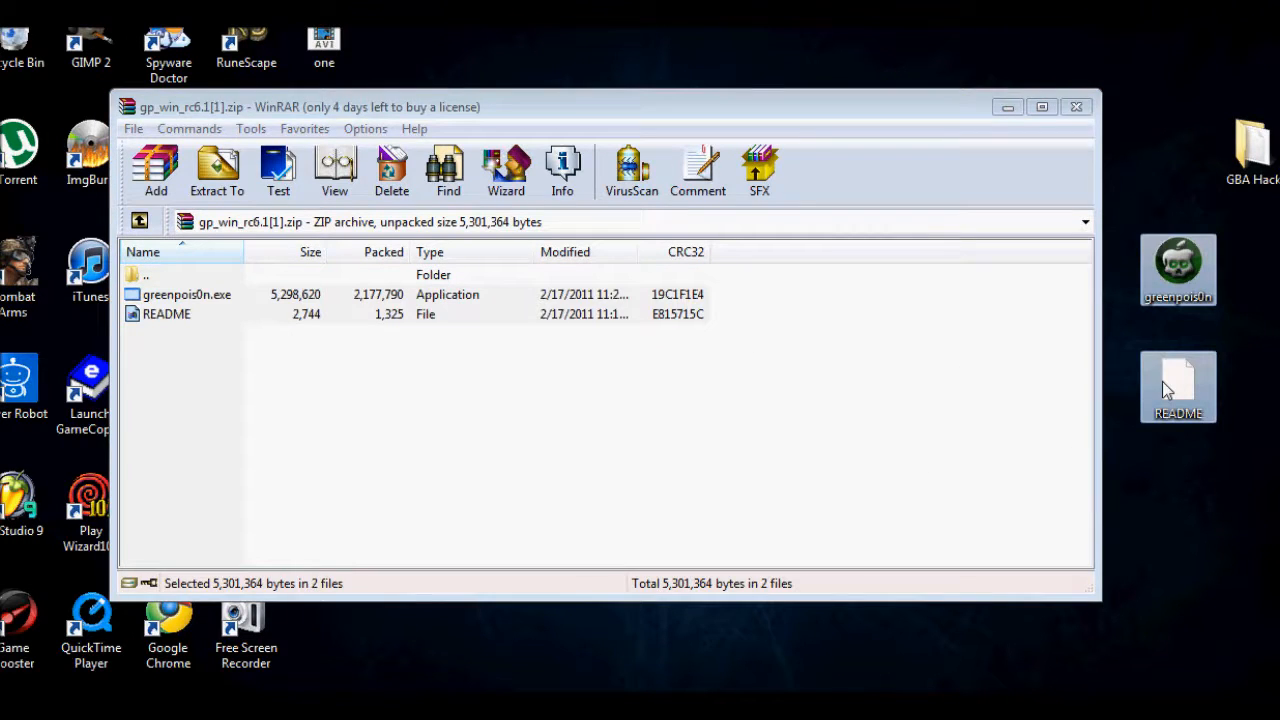
mouse_move(1077, 107)
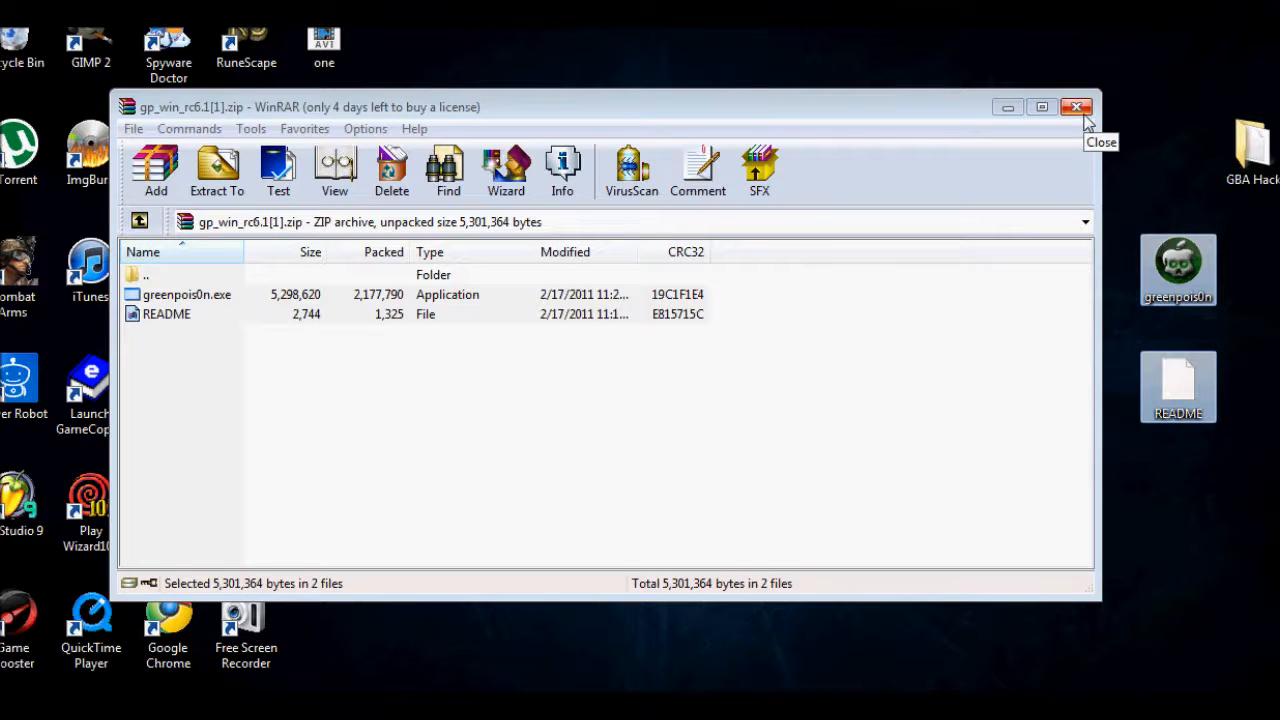
Close the WinRAR window once greenpois0n.exe and README are on the desktop
click(1077, 107)
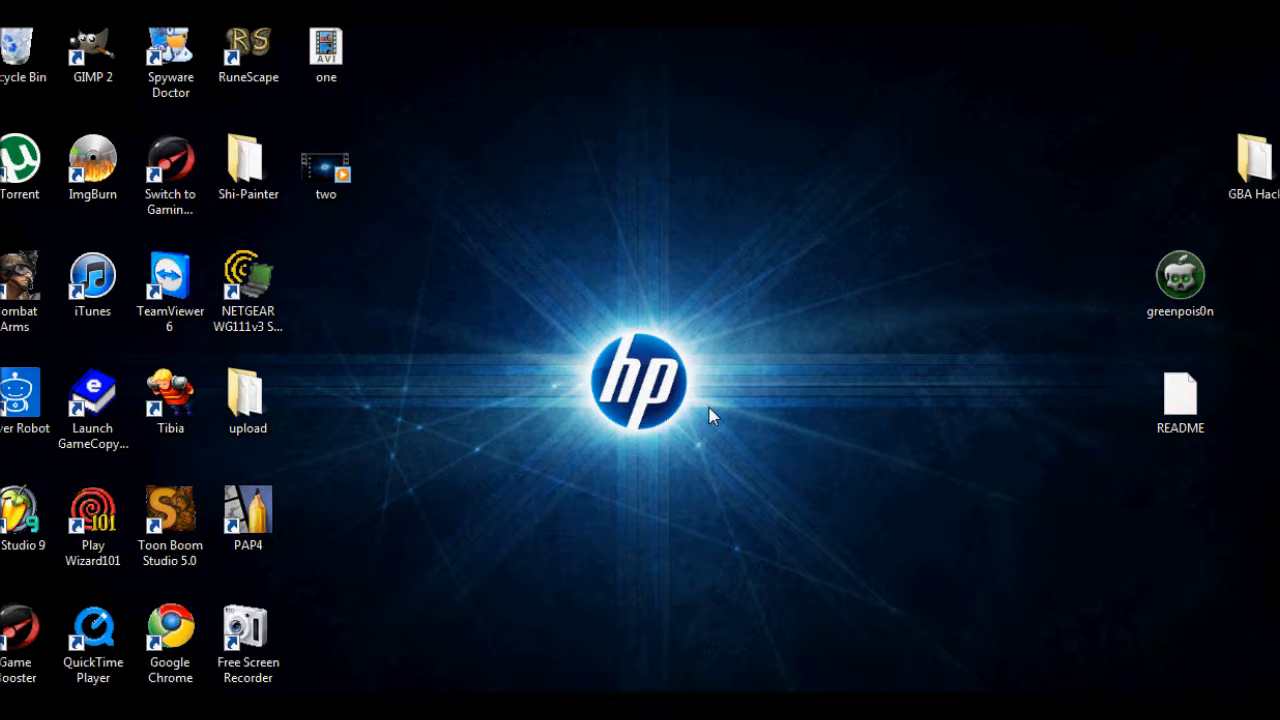
click(1180, 283)
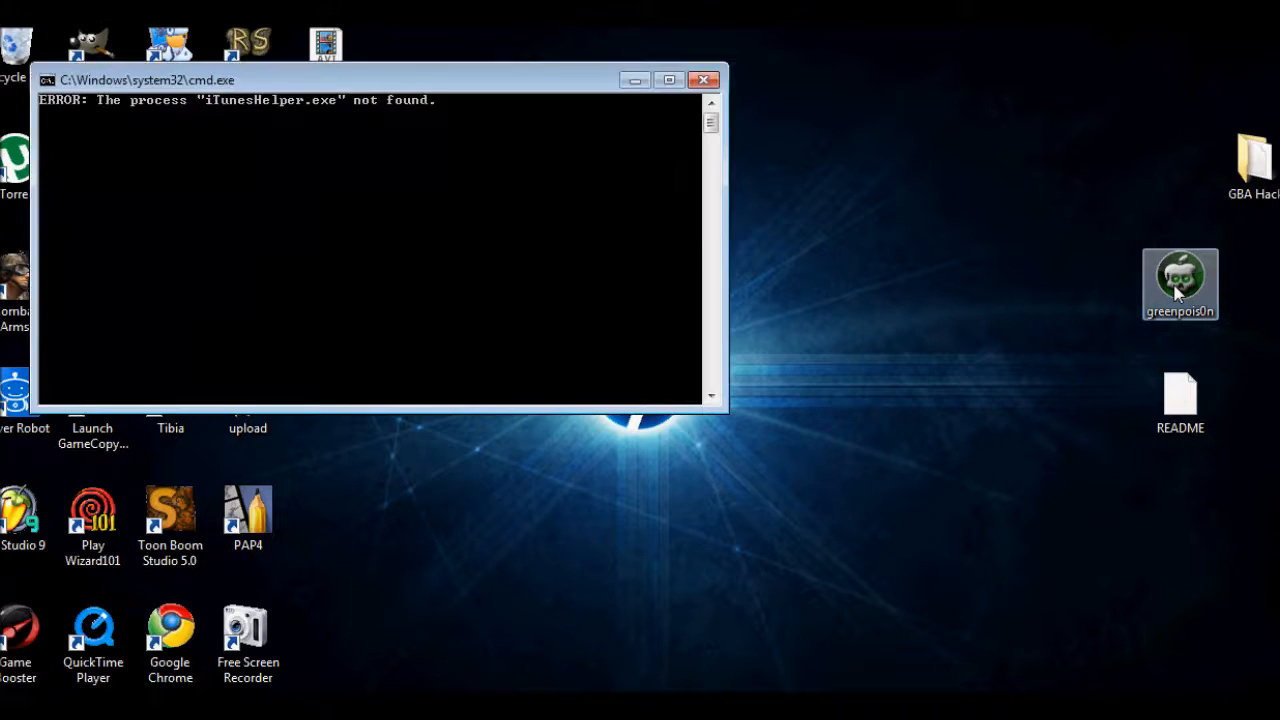
Launch greenpois0n from its desktop icon and answer No to the AppleTV prompt
double_click(1180, 283)
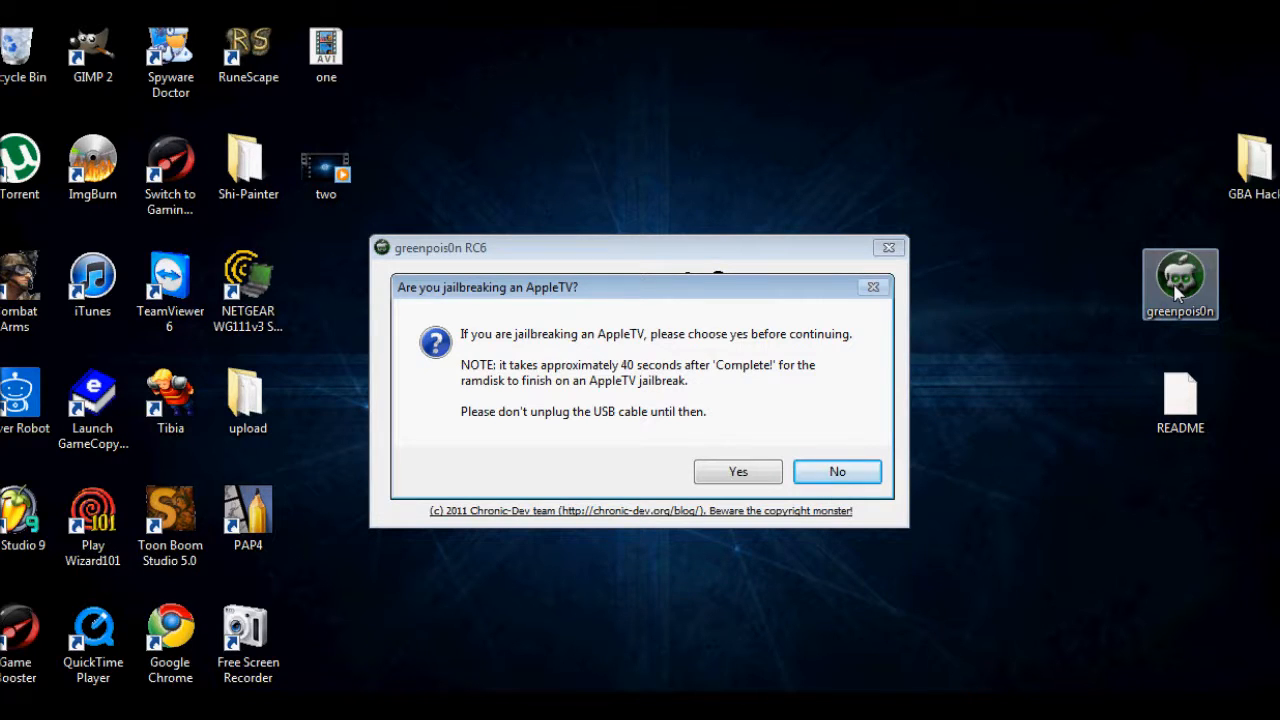
click(837, 471)
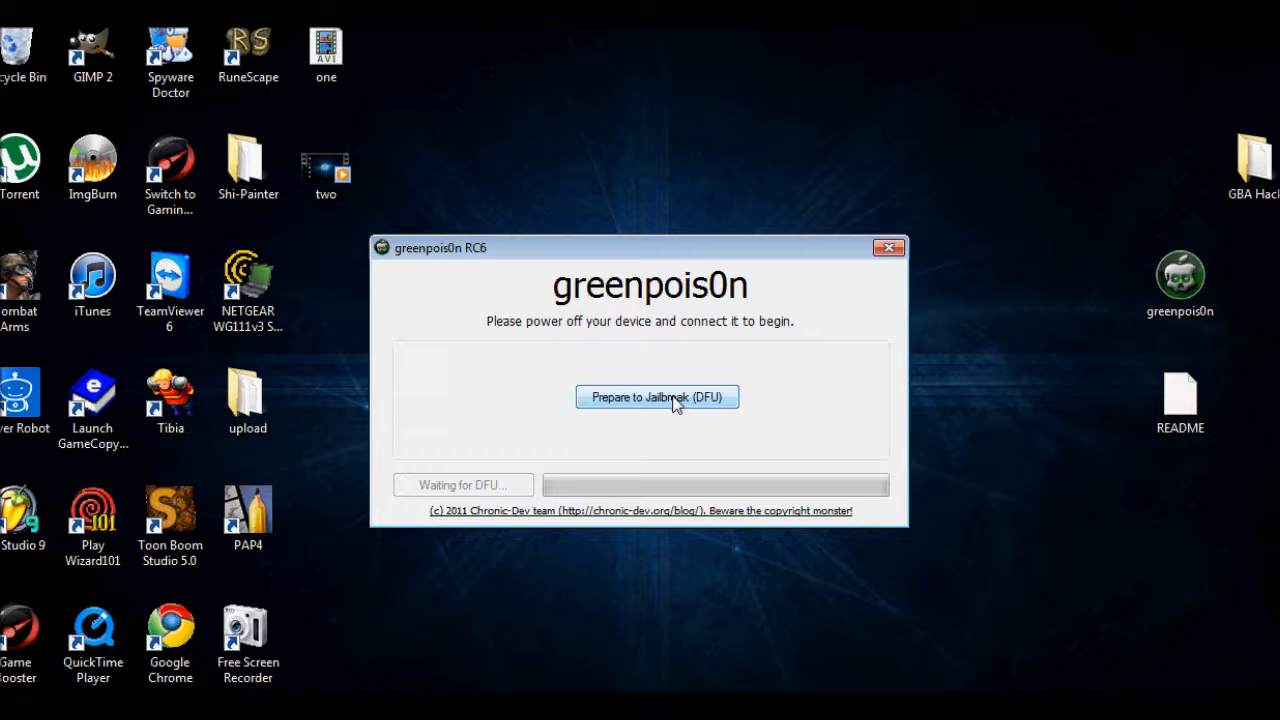
Run Prepare to Jailbreak (DFU) and follow the DFU steps until Ready to Jailbreak shows
click(657, 397)
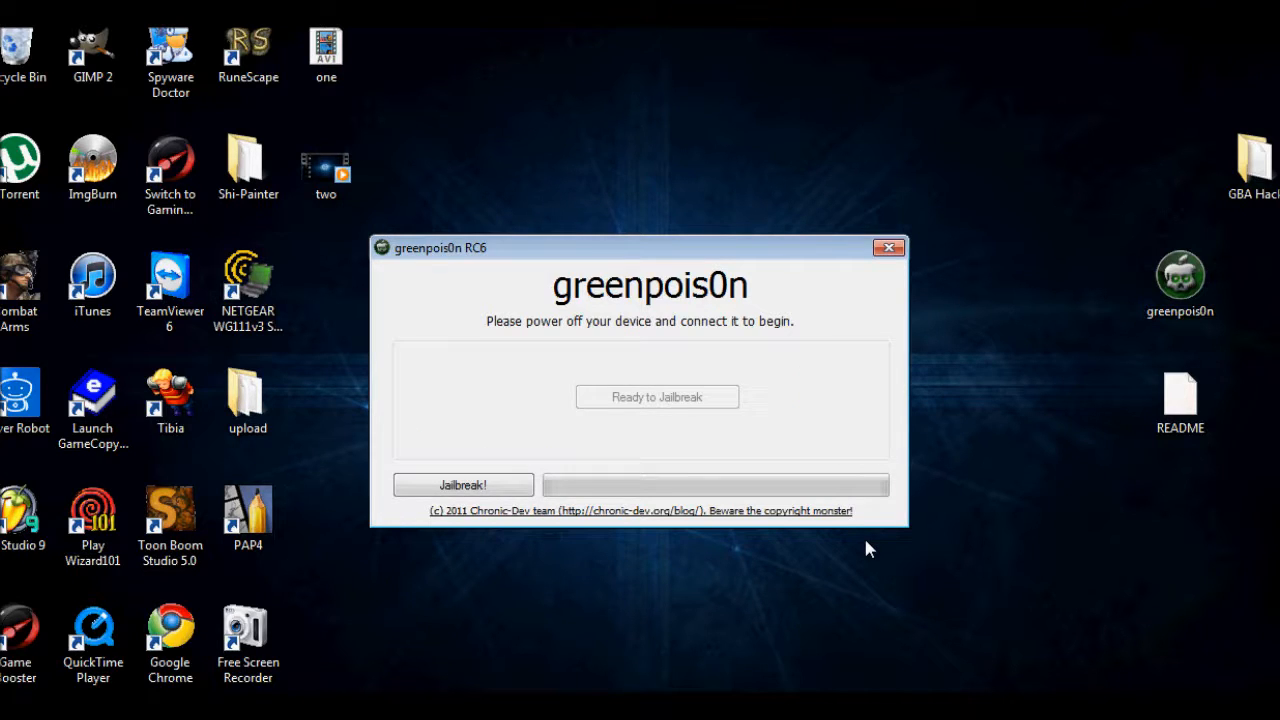
mouse_move(463, 485)
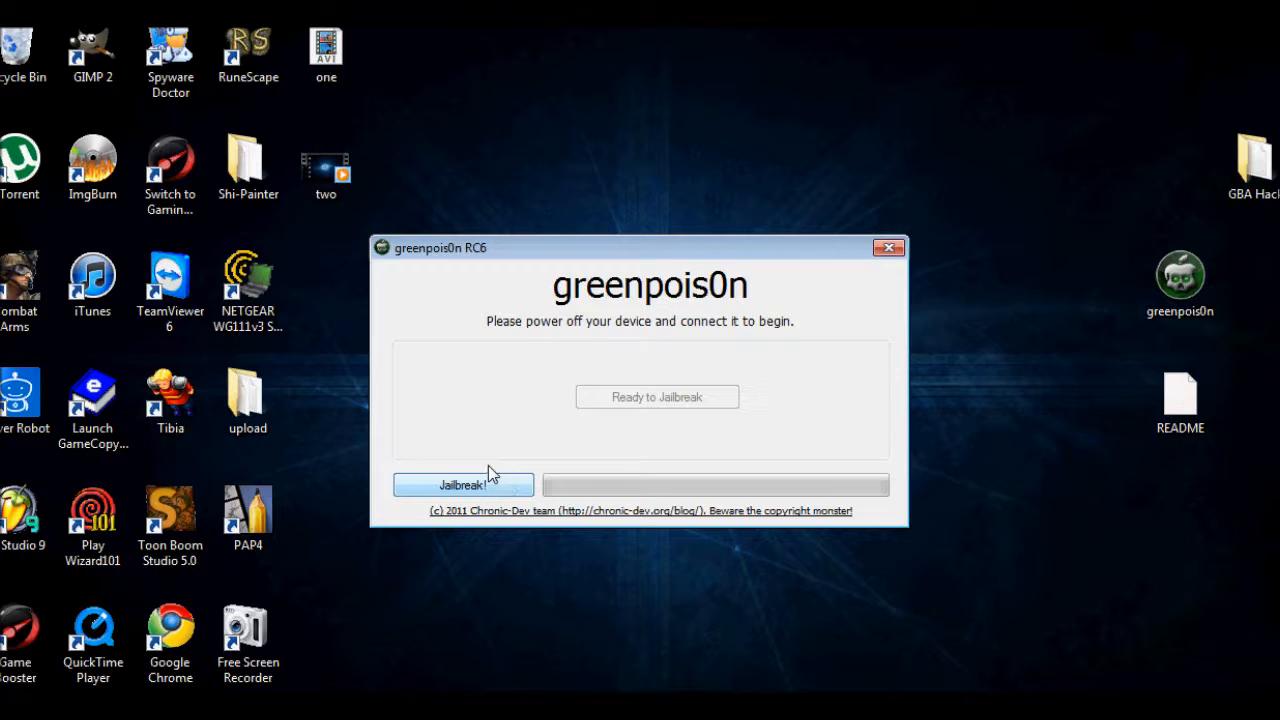
mouse_move(745, 480)
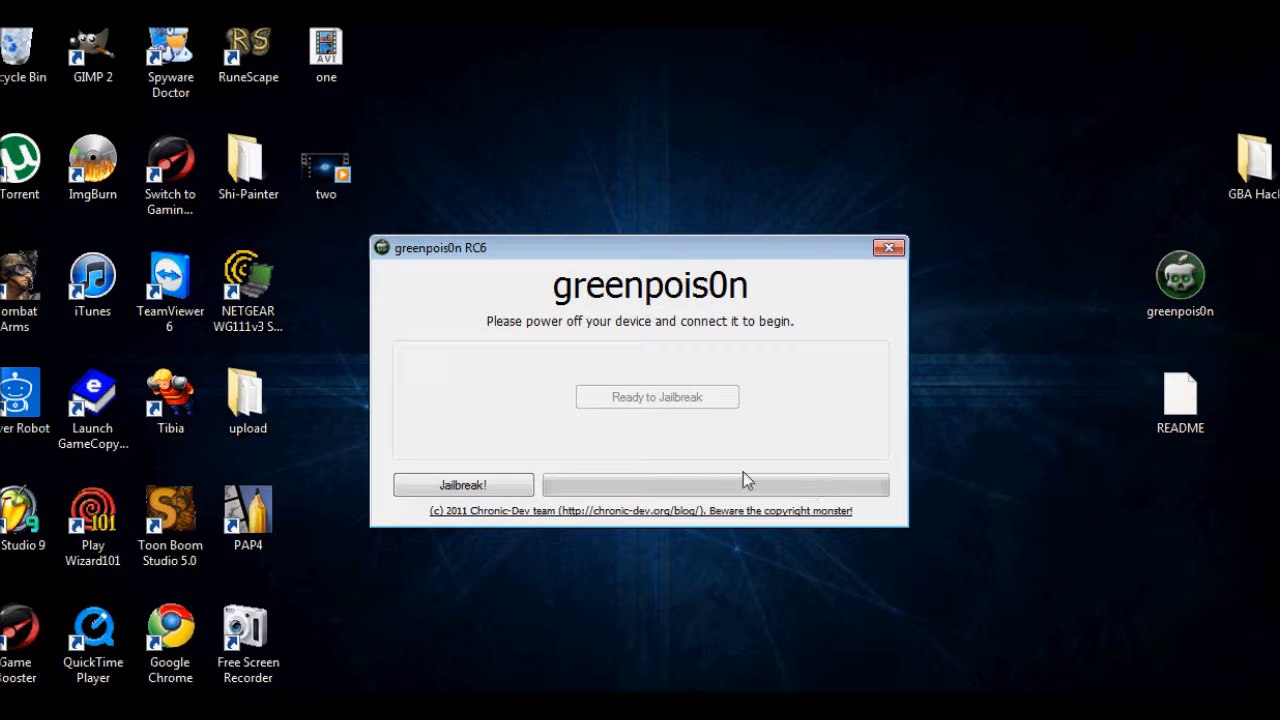
mouse_move(753, 364)
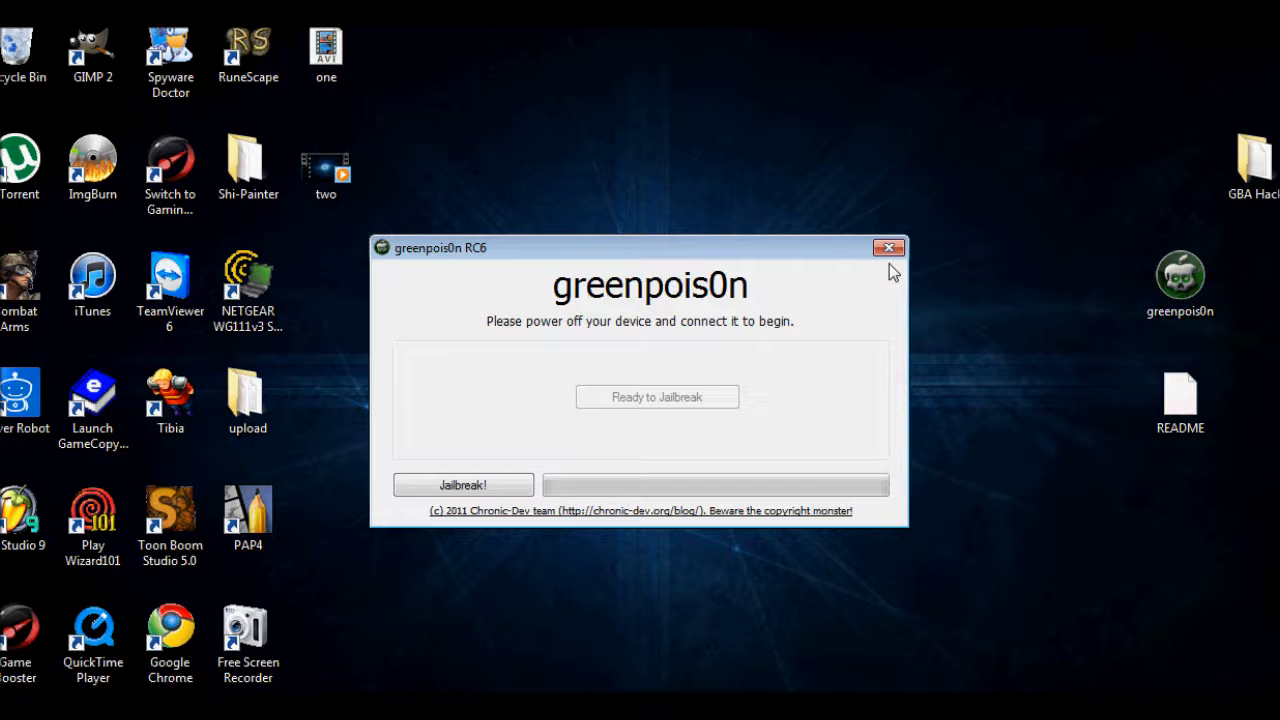
mouse_move(708, 267)
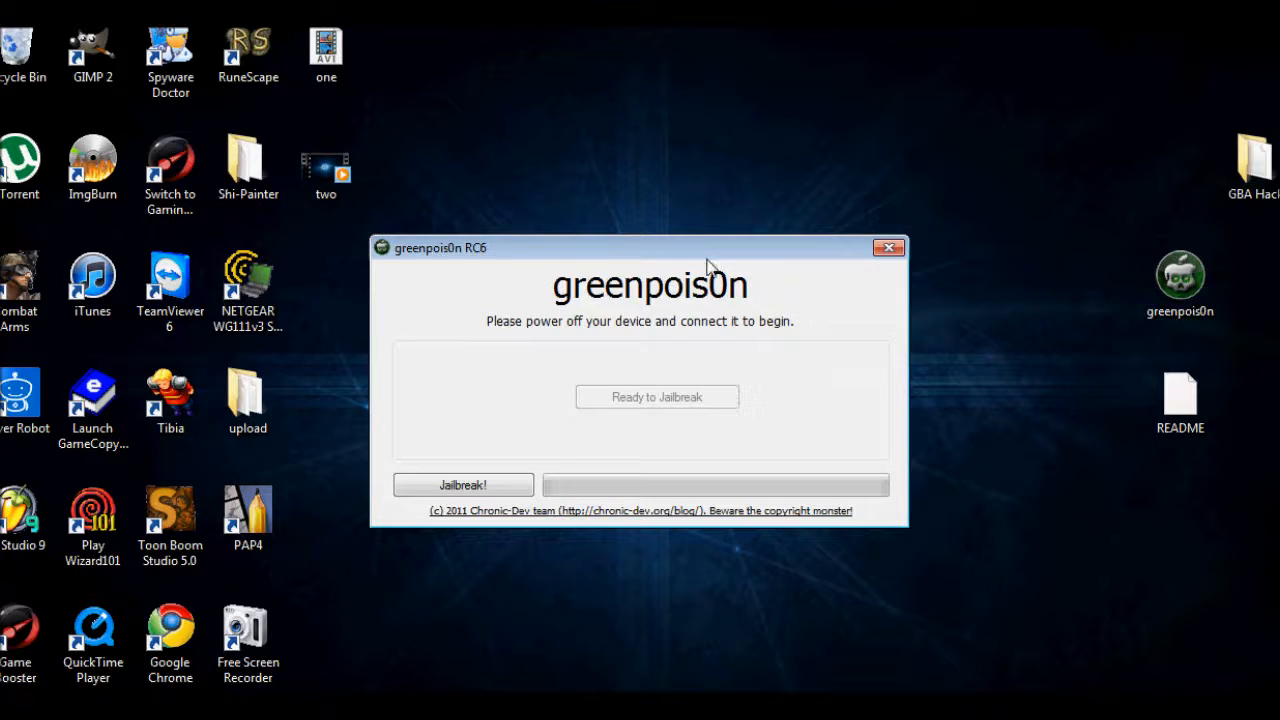
Drag the greenpois0n window up and right, then partway back toward centre
drag(640, 248, 745, 151)
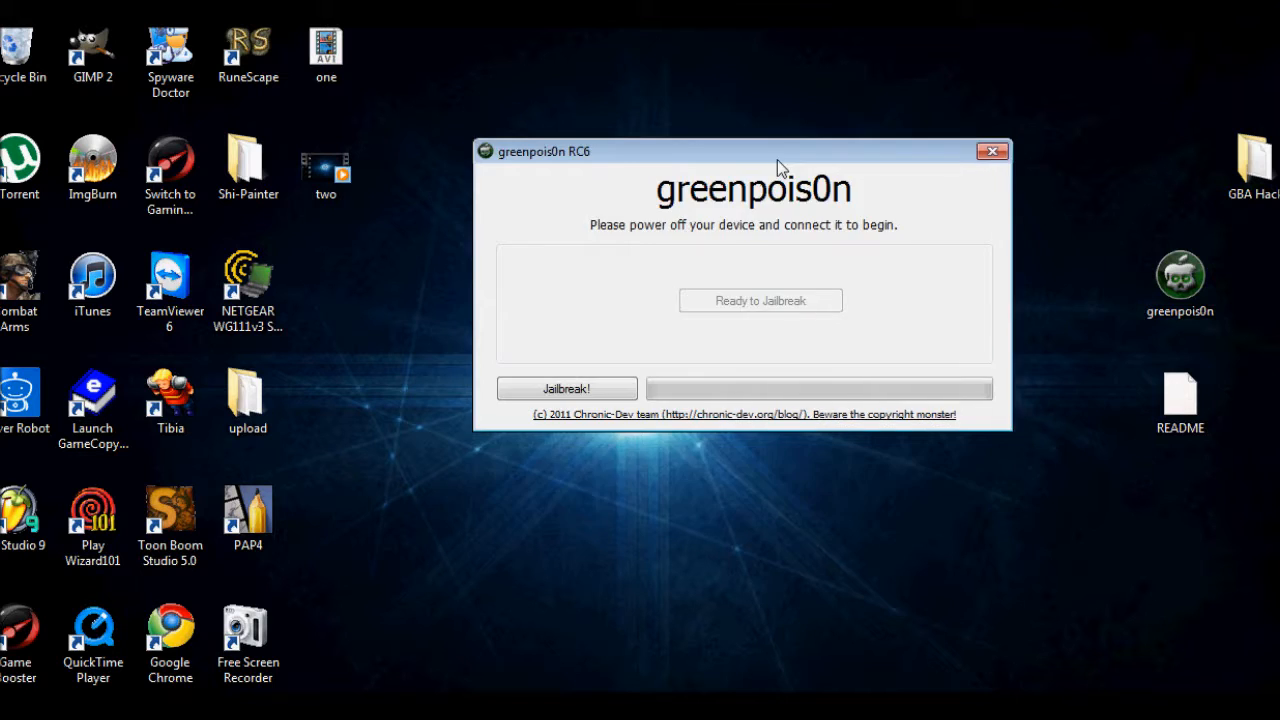
drag(780, 151, 678, 226)
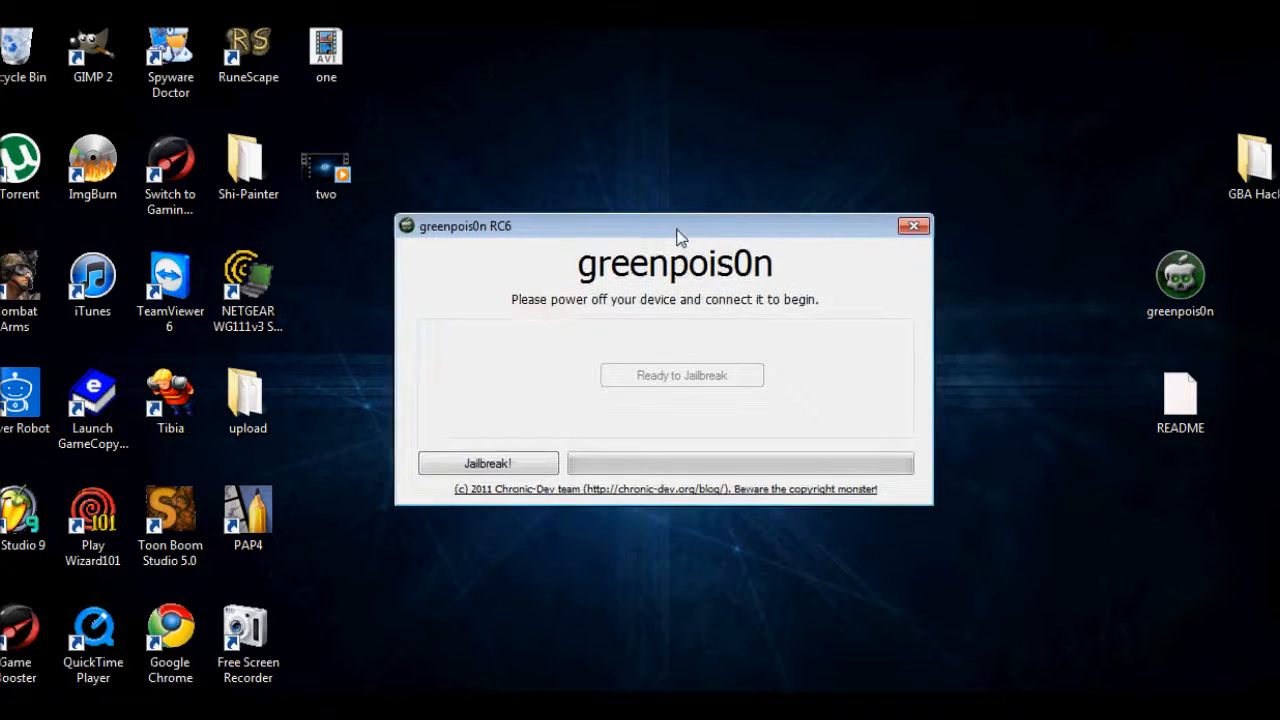